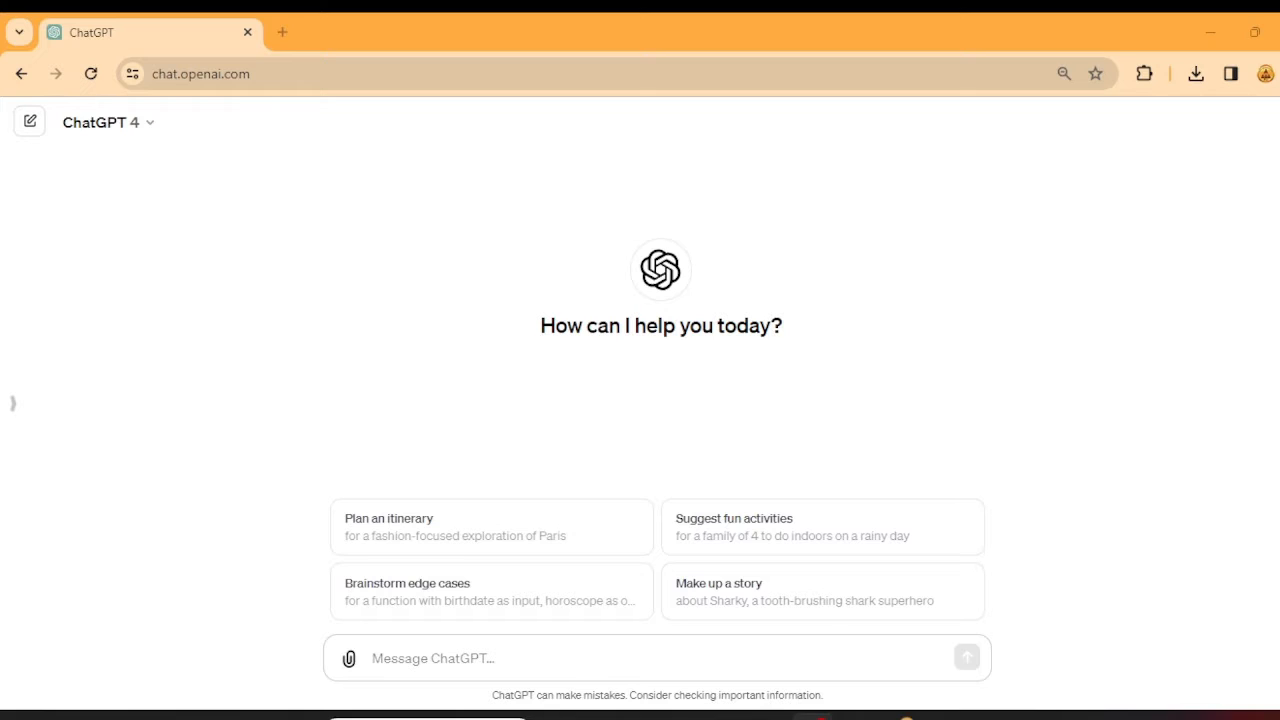
mouse_move(1060, 620)
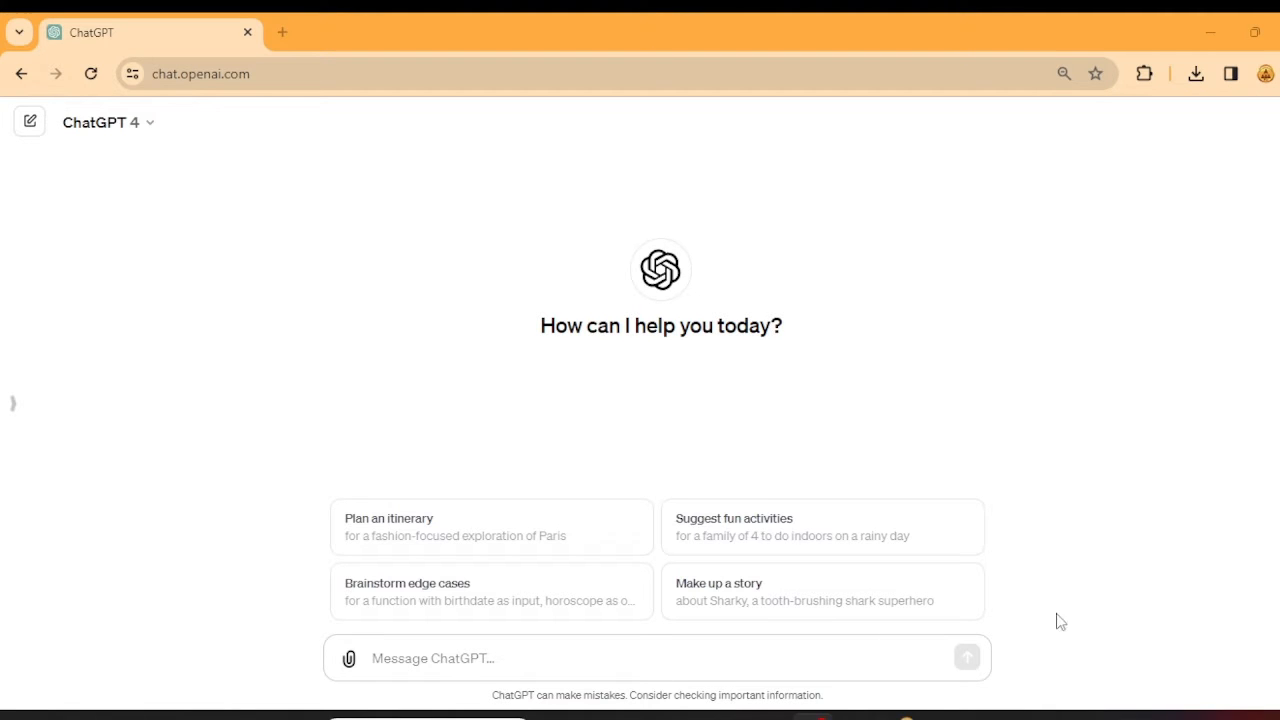
Step: Start a ChatGPT prompt for a filmlike image of a robot teaching a class with 'Robotics for Dummies'
click(616, 656)
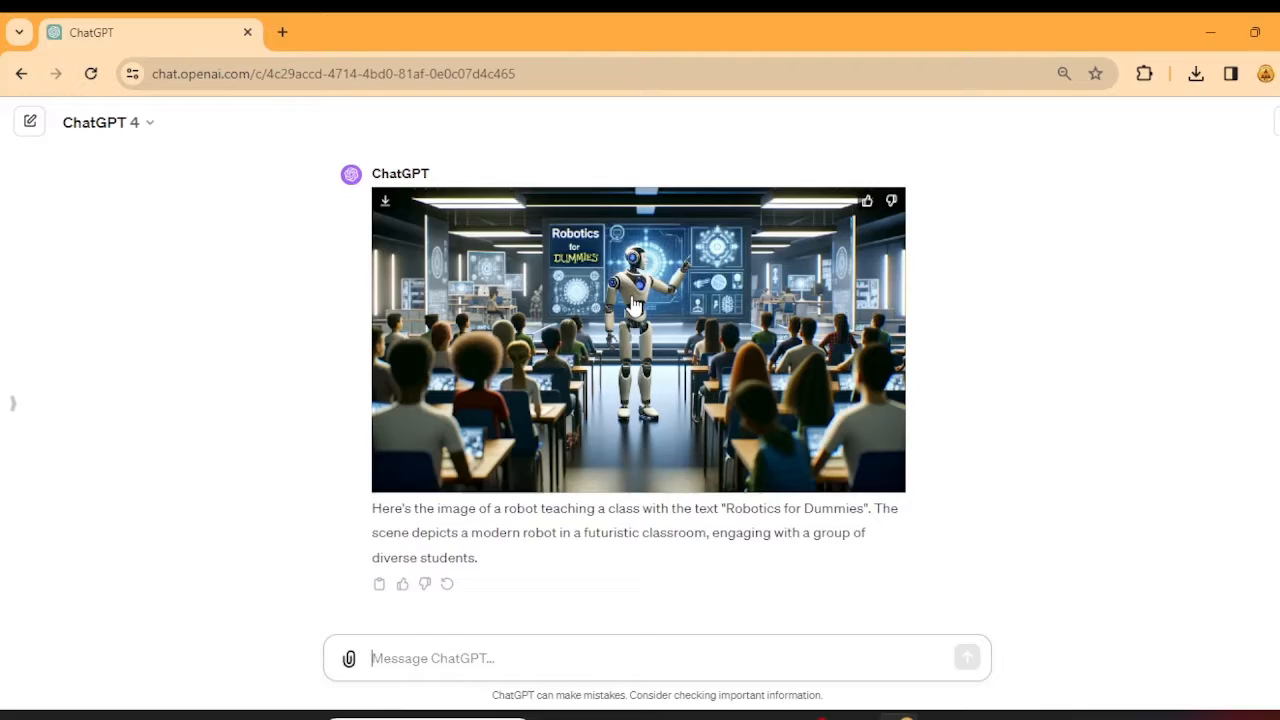
scroll(down, 3)
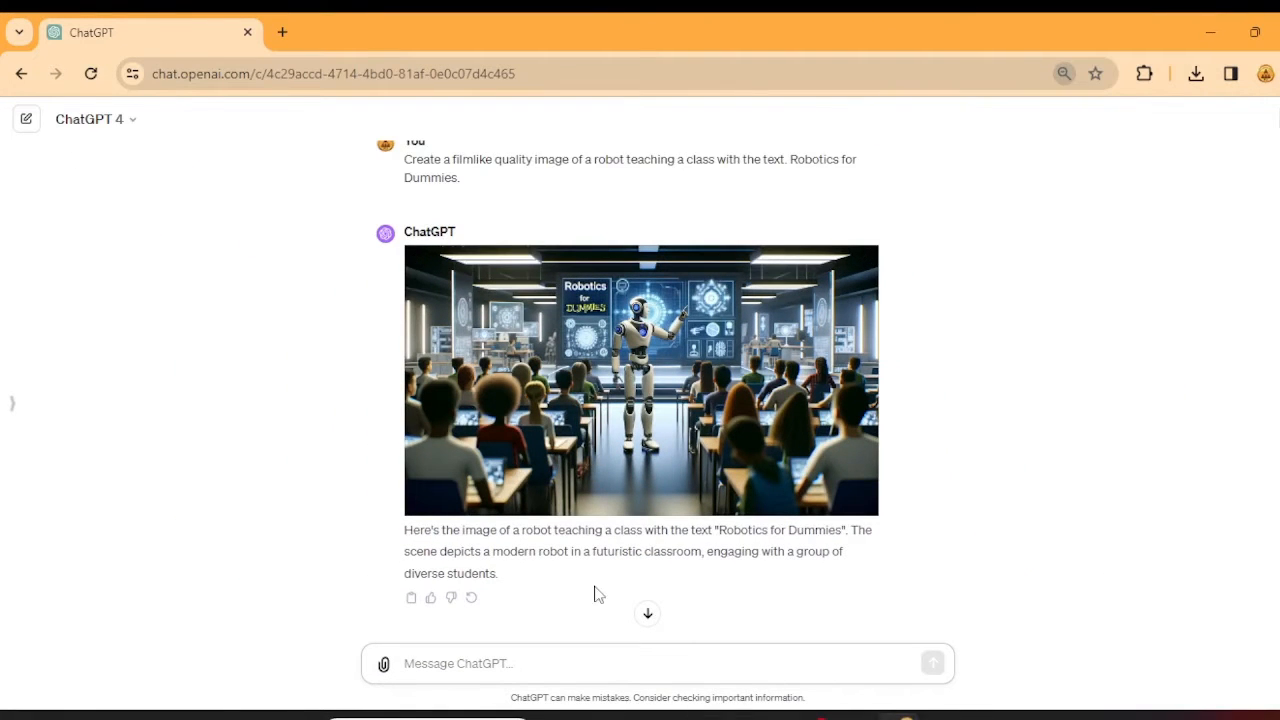
mouse_move(672, 552)
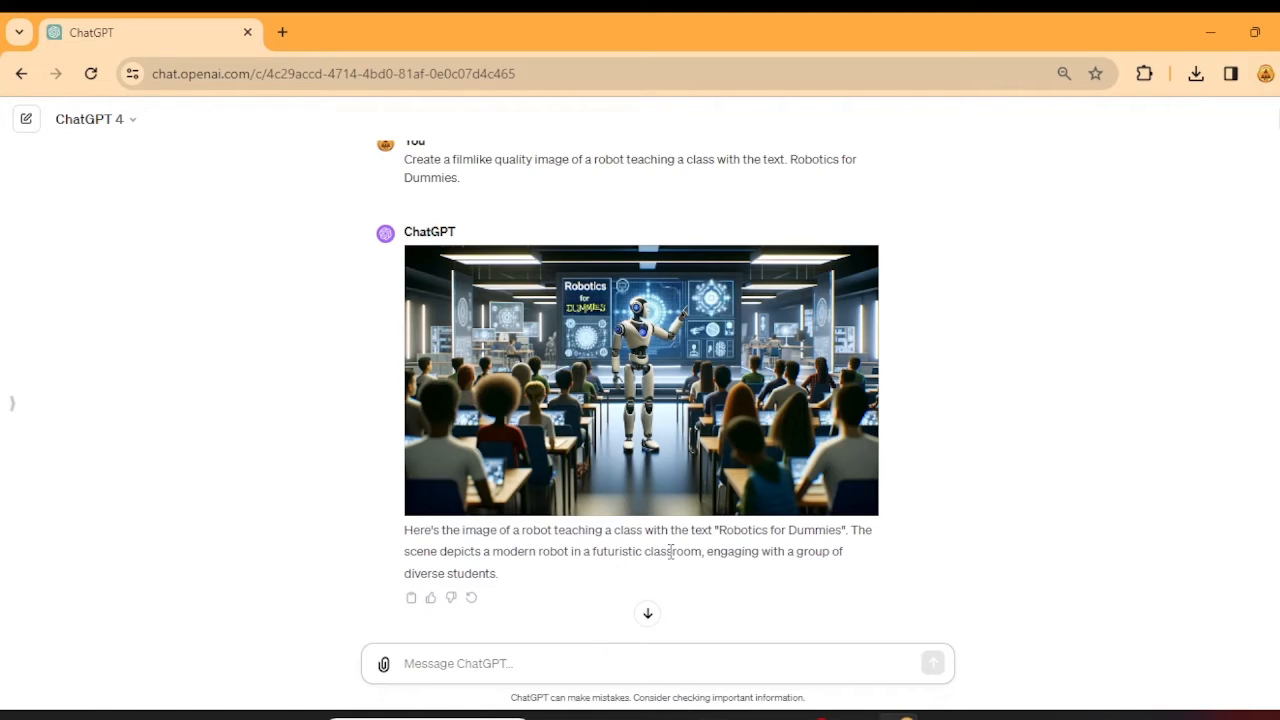
Step: Send the prompt 'Create an image titled Program Management for Robots with the text'
text(Creat)
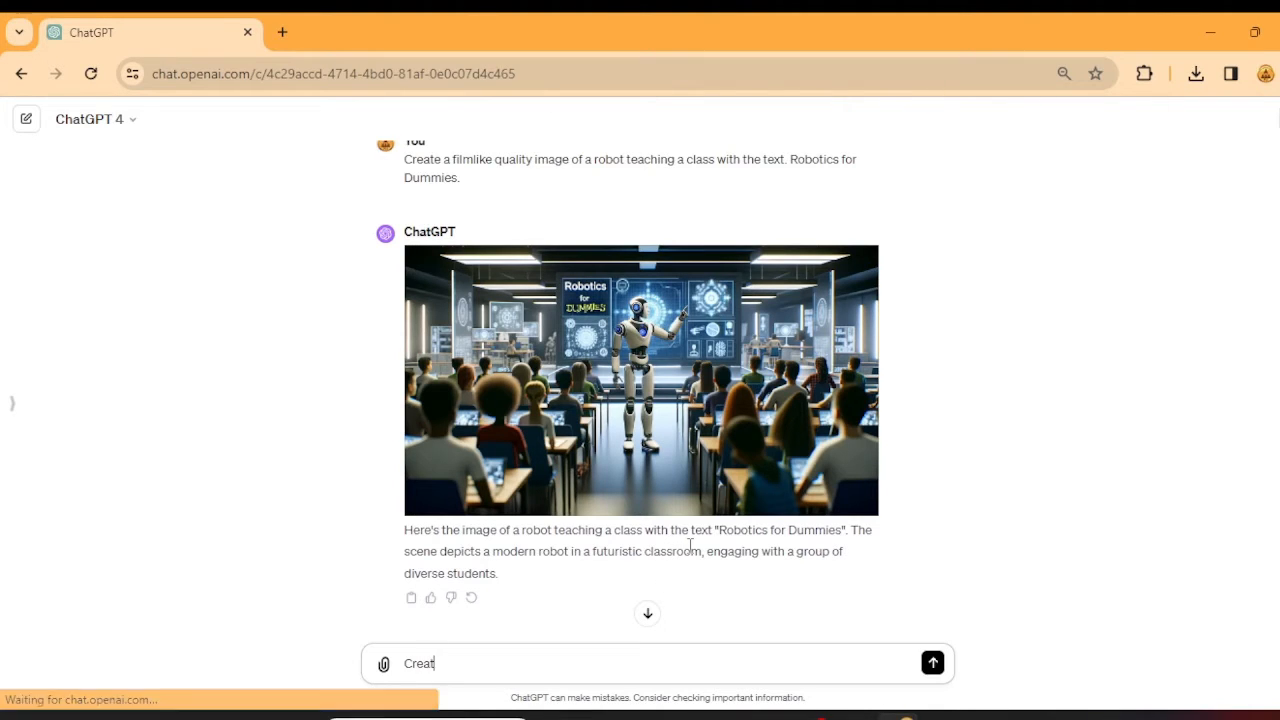
text(Create an image titled Program Management for Robots with)
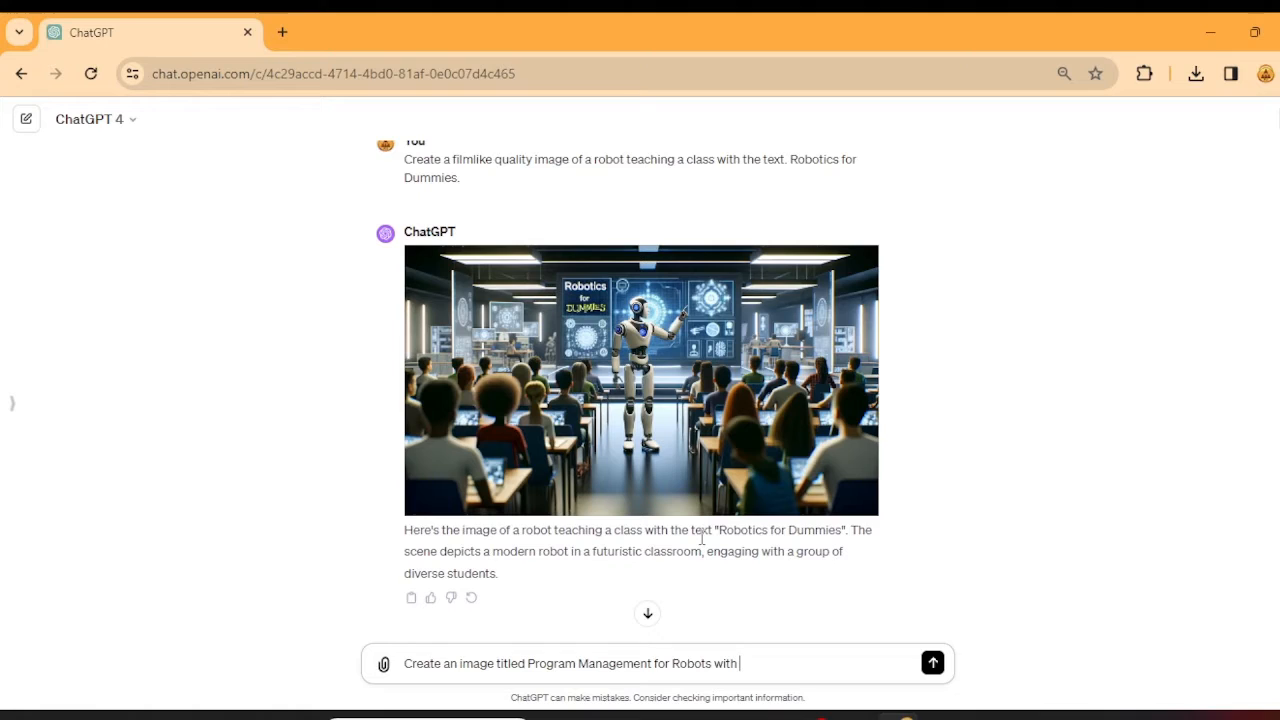
text(the text)
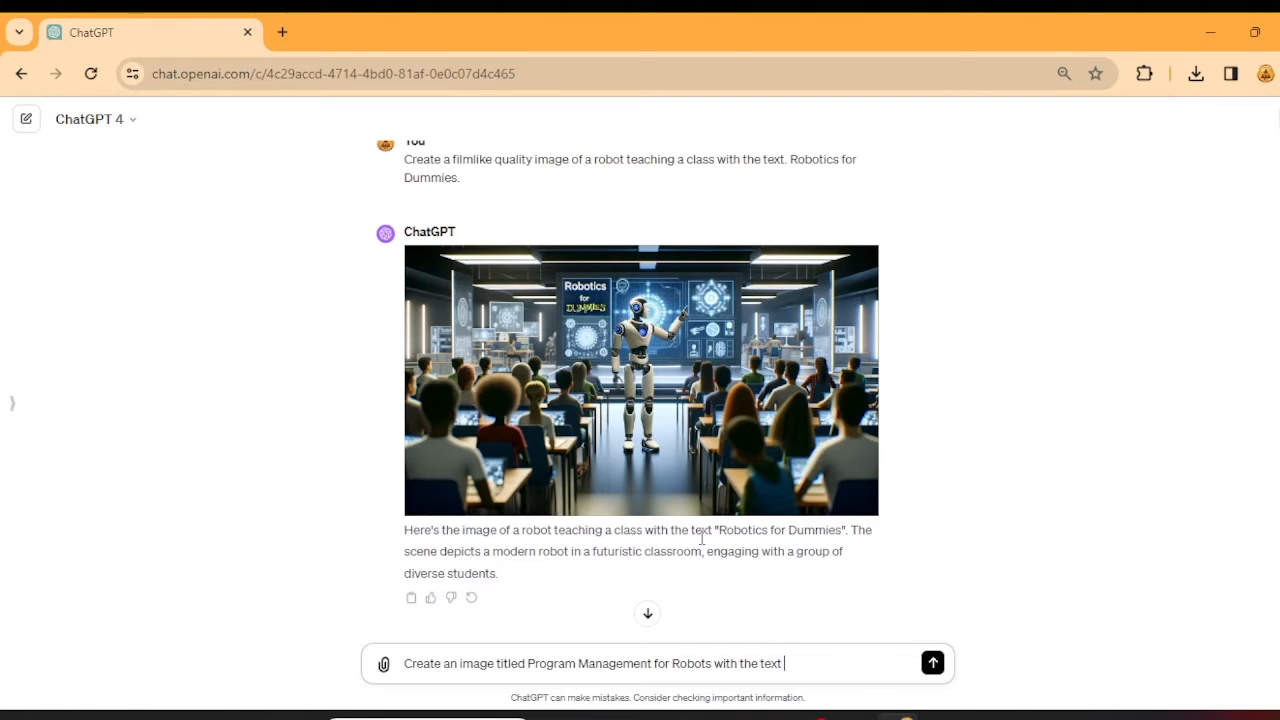
click(932, 664)
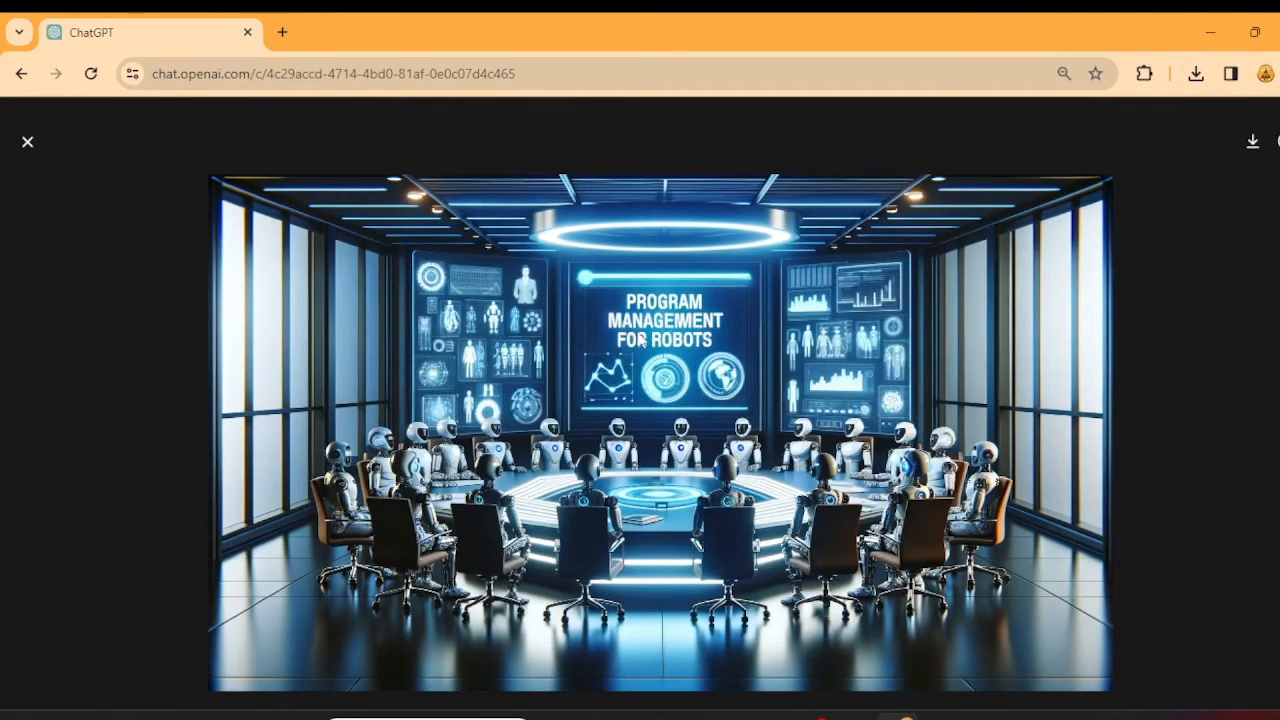
mouse_move(684, 336)
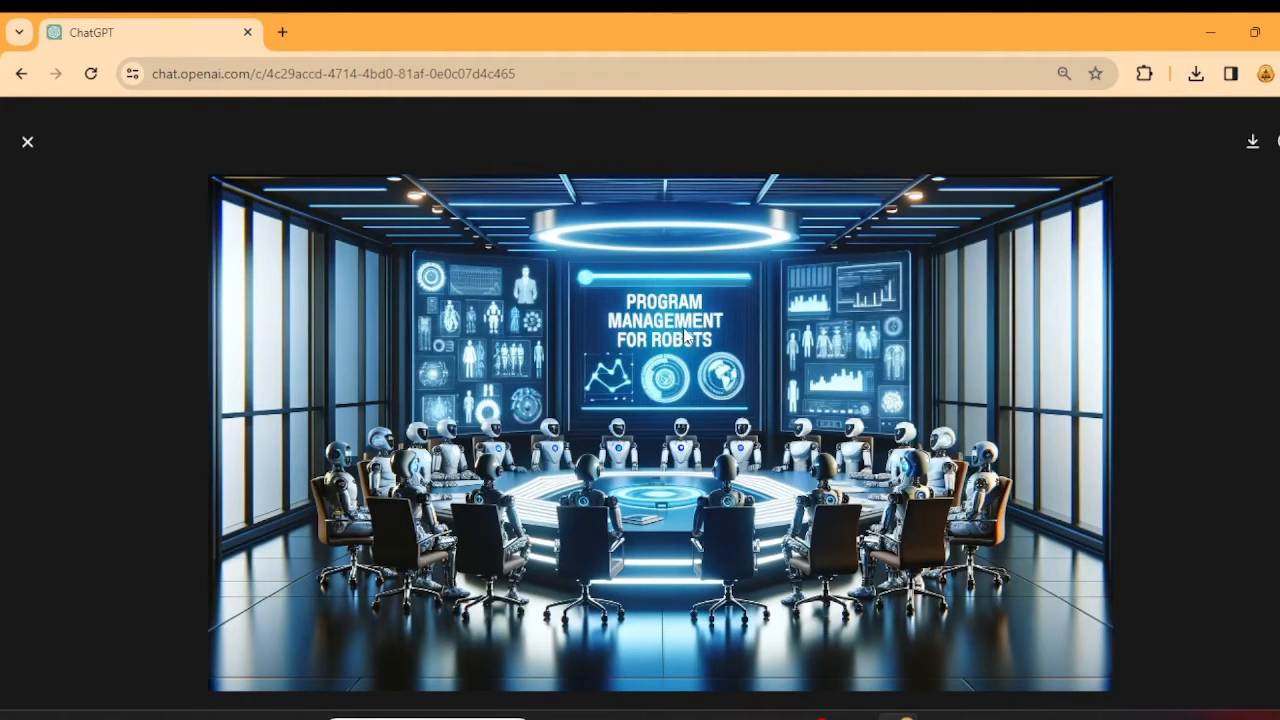
mouse_move(700, 360)
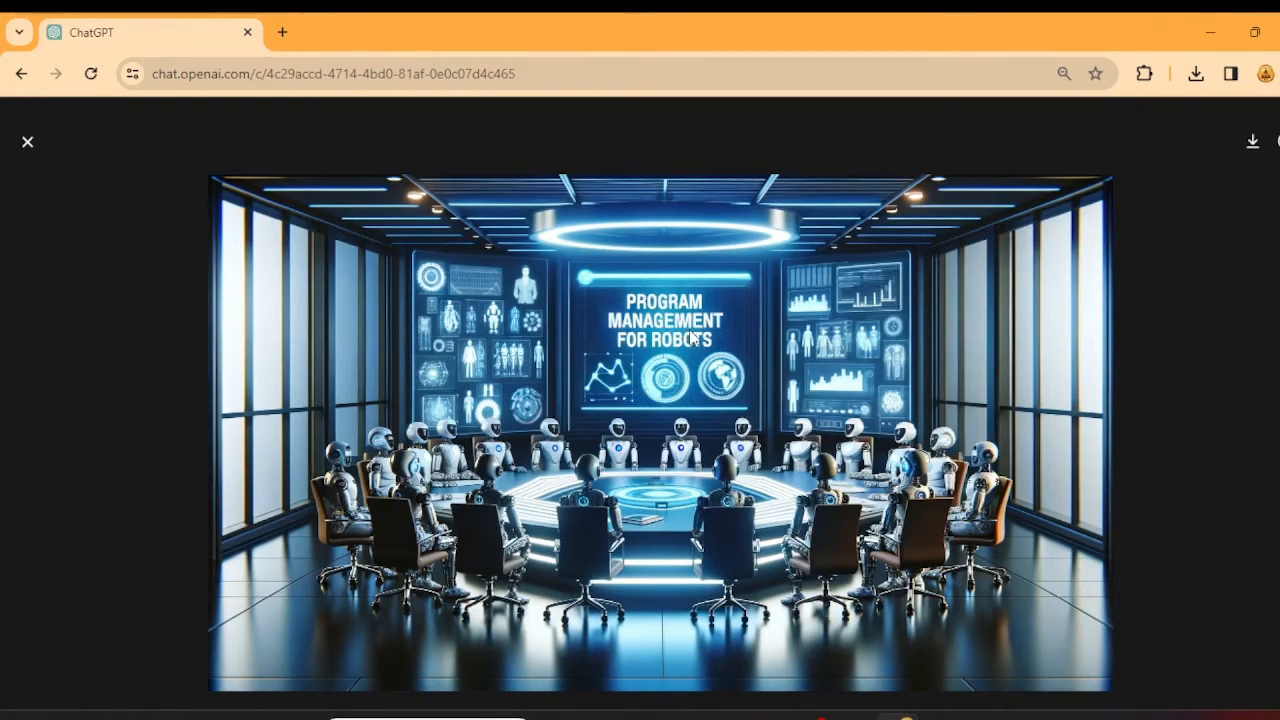
mouse_move(1172, 180)
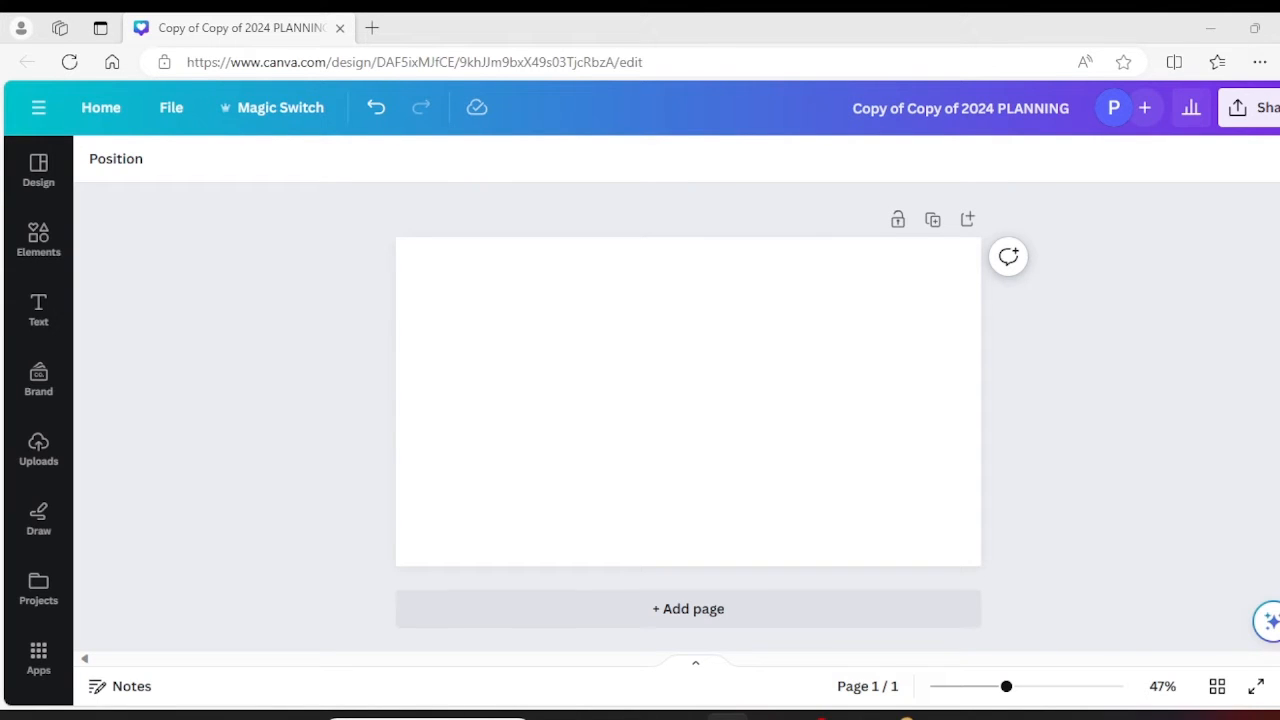
Step: Add the boardroom image from Uploads and stretch it to fill the page
click(38, 450)
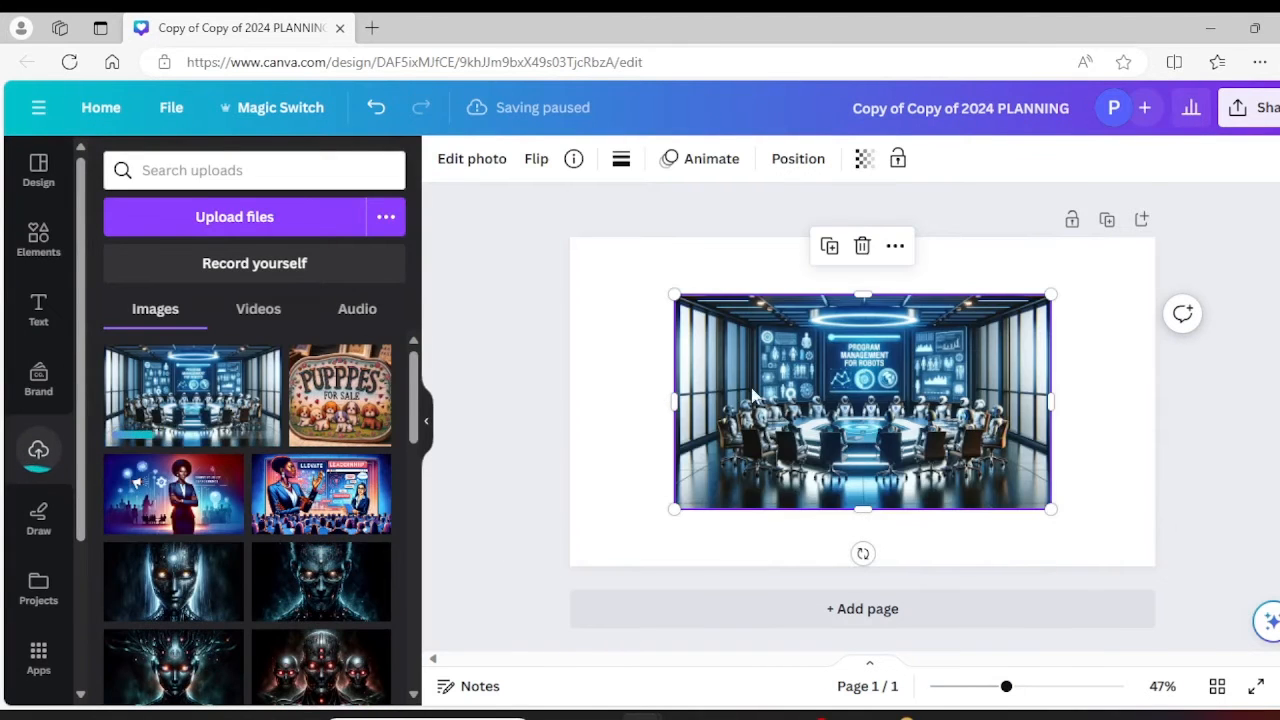
drag(862, 400, 758, 344)
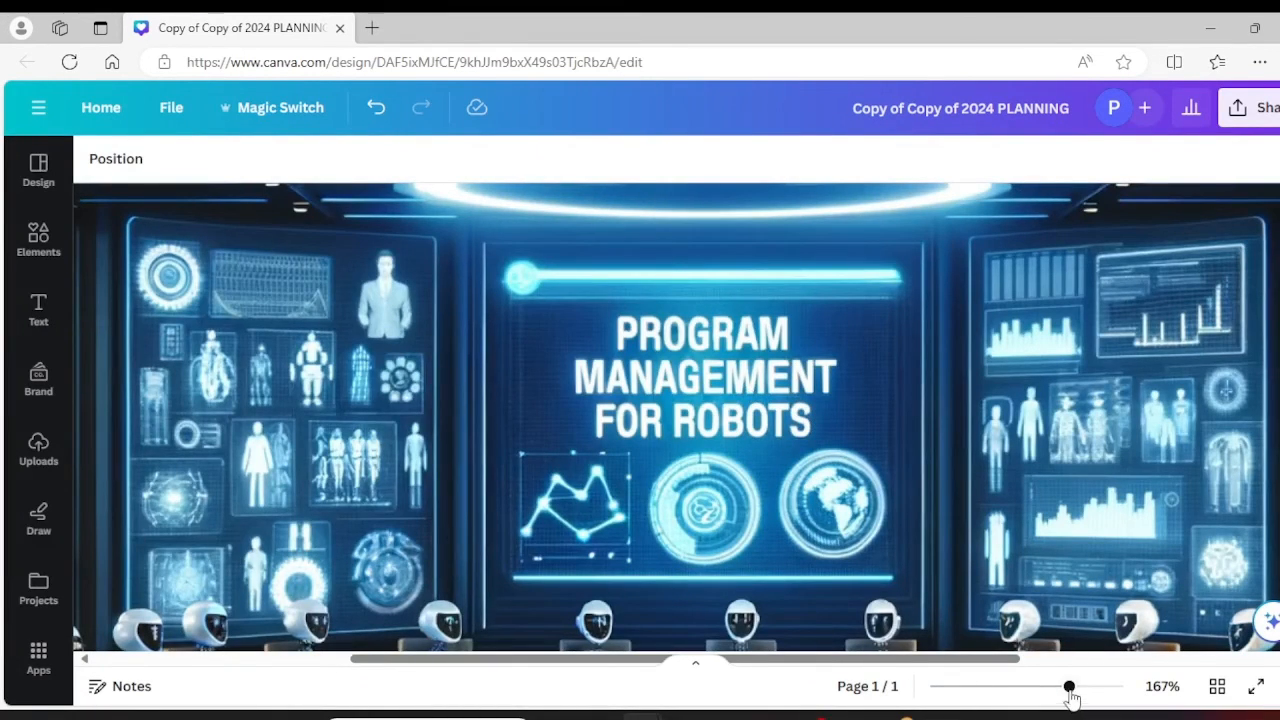
Step: Select the boardroom image and bring up Edit photo to grab its title as text
drag(1068, 684, 1020, 684)
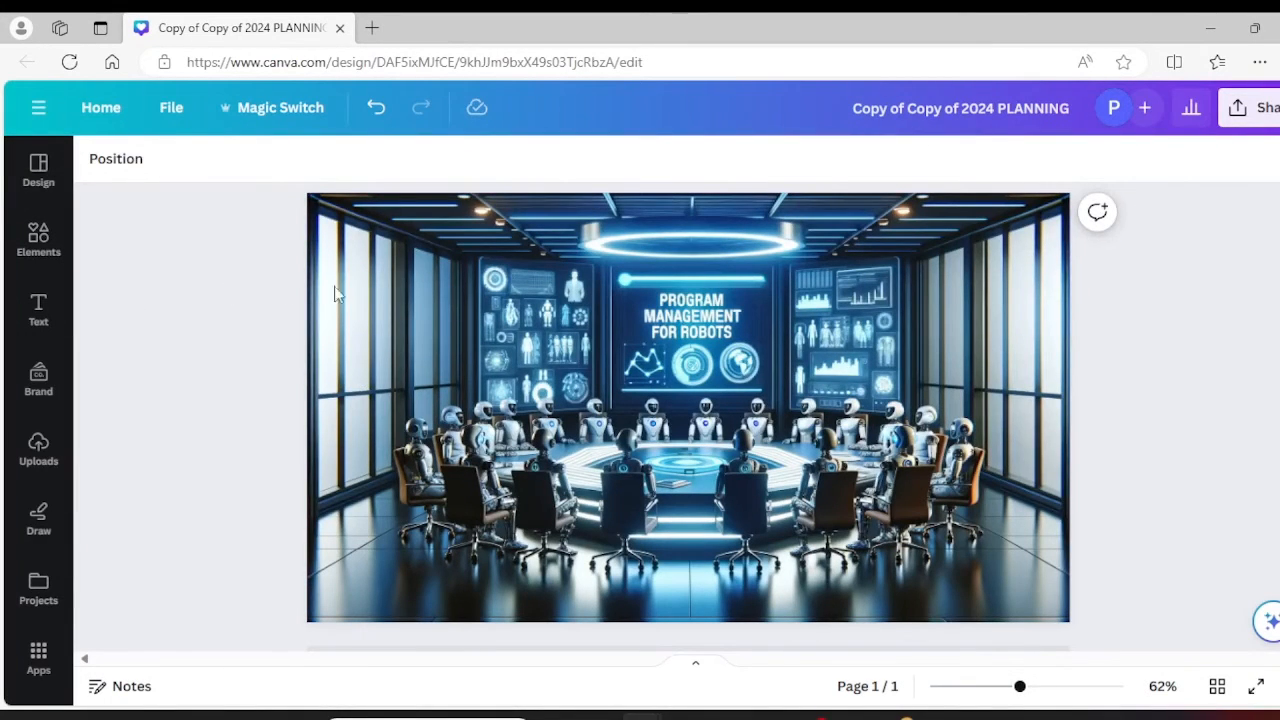
click(688, 408)
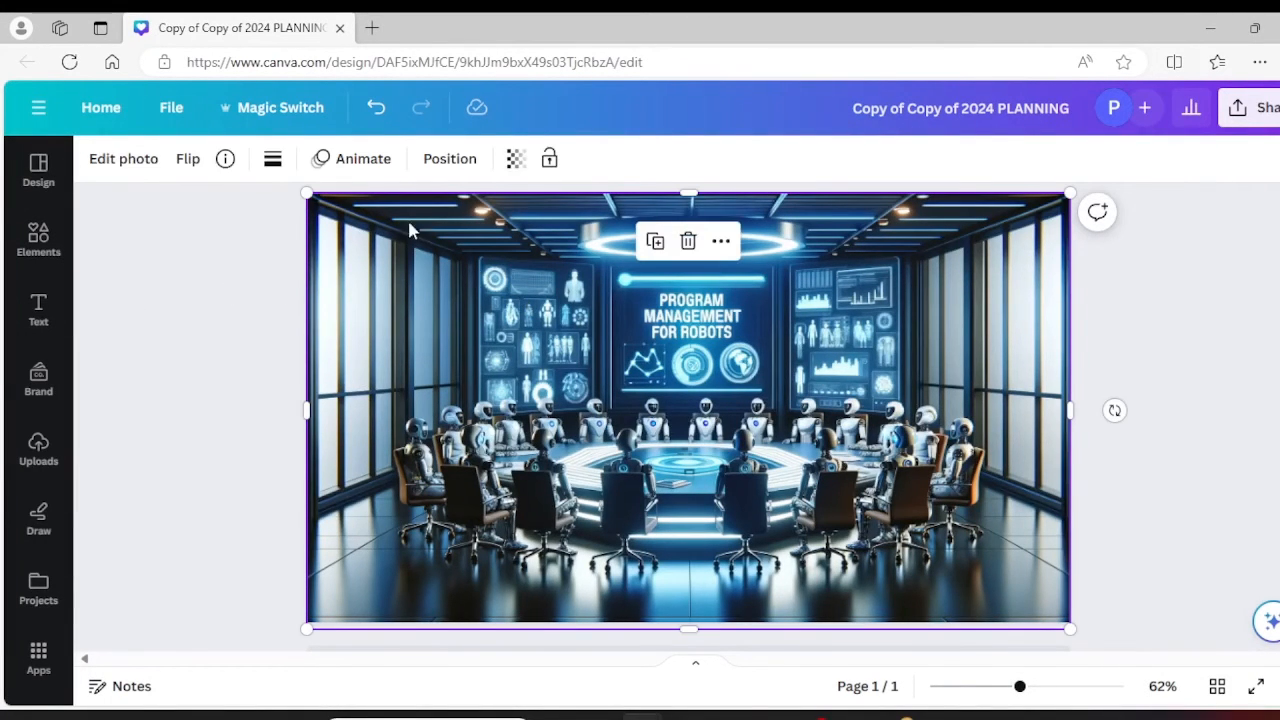
click(124, 158)
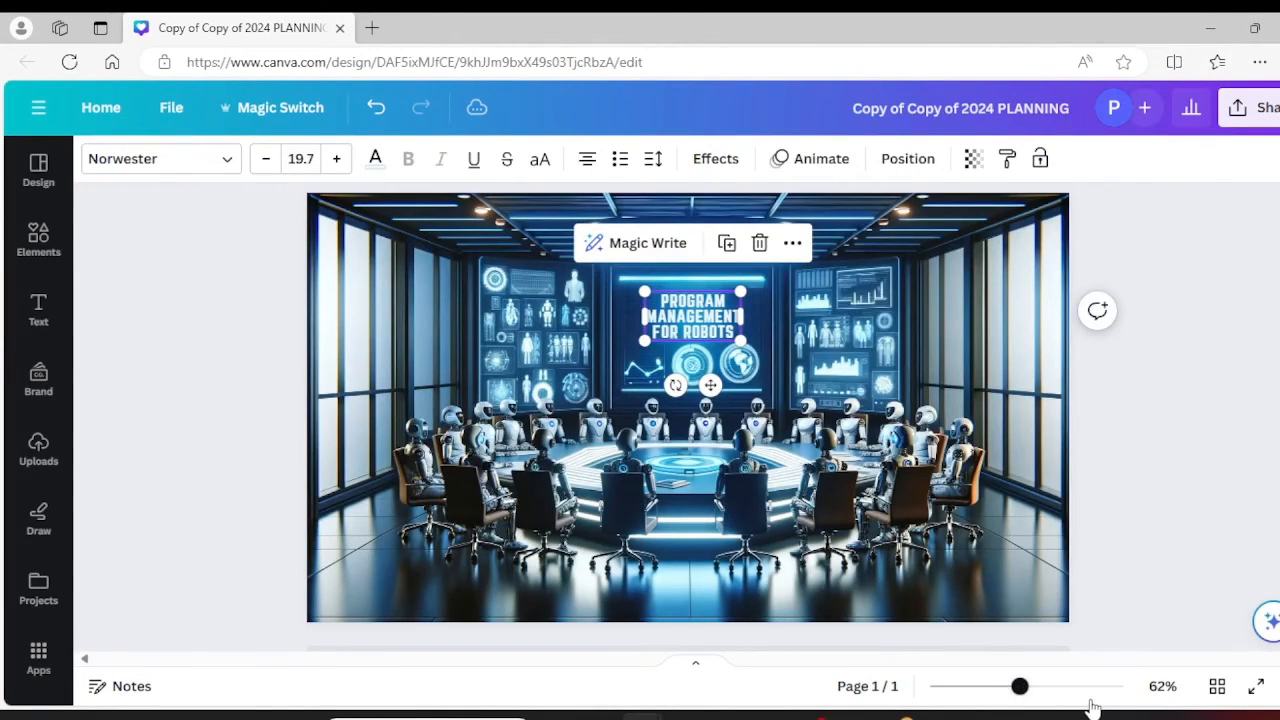
drag(988, 686, 1124, 686)
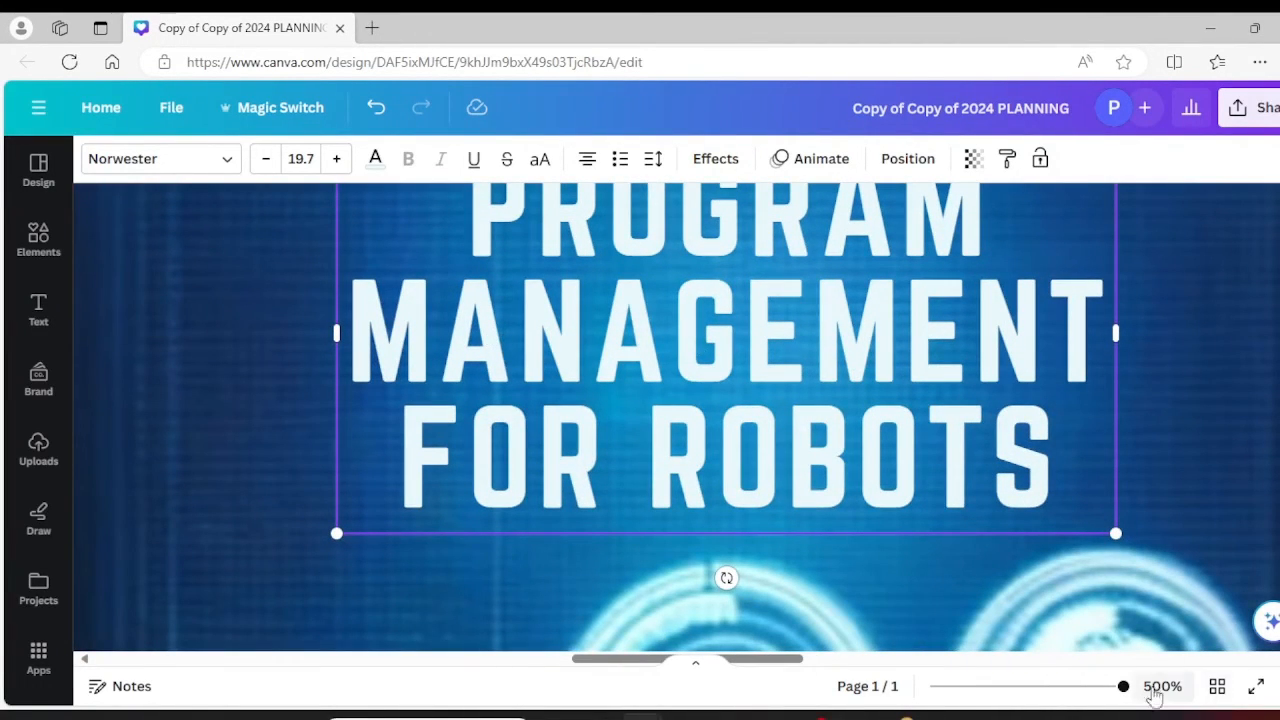
drag(1124, 686, 1060, 686)
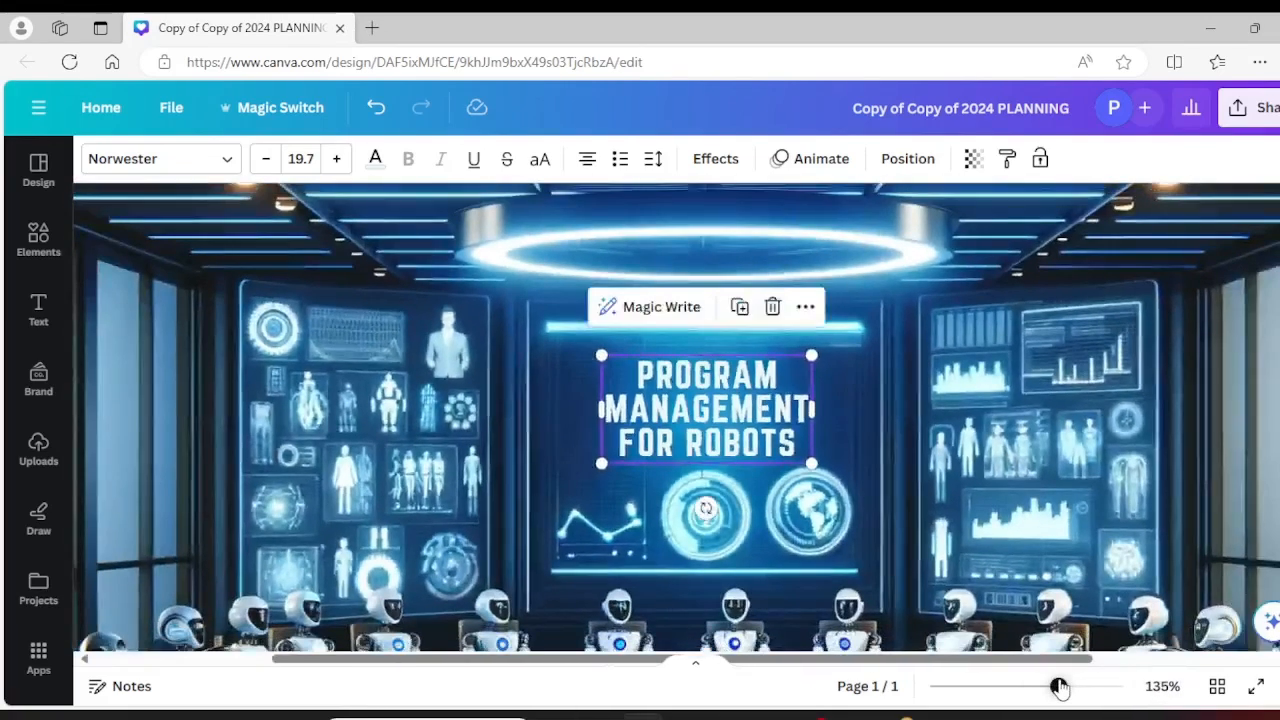
drag(1060, 688, 1048, 688)
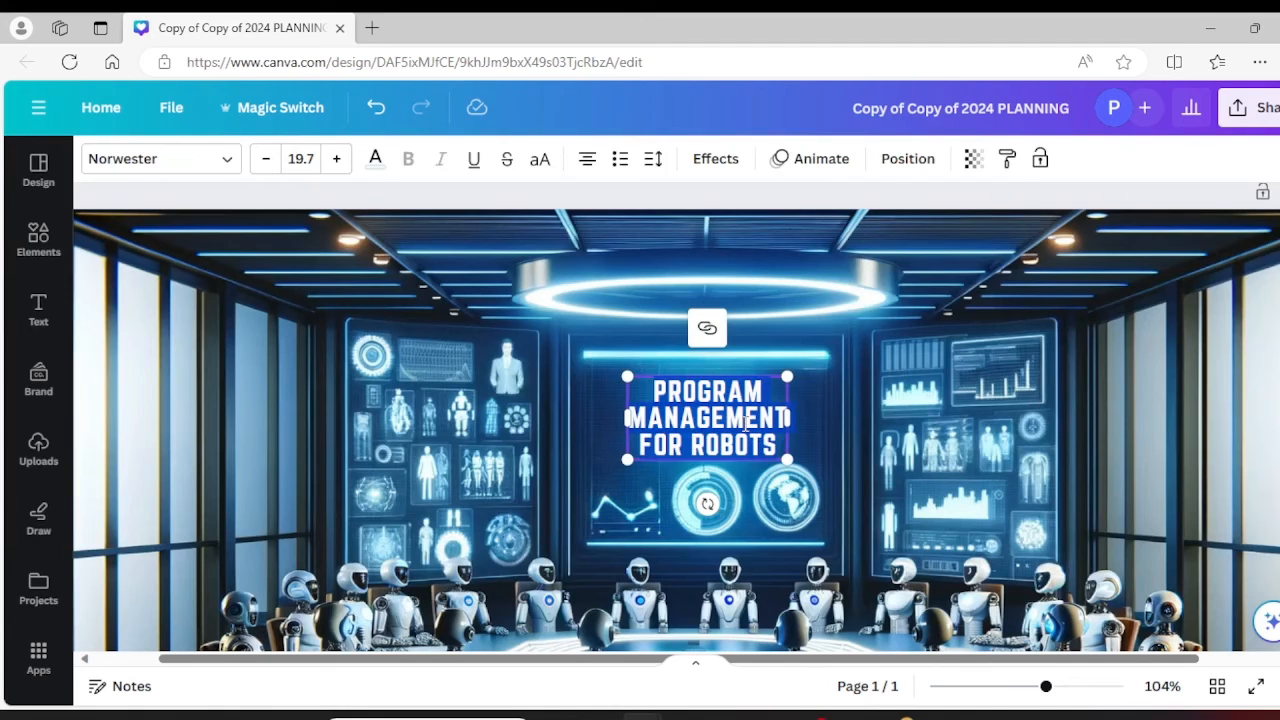
drag(1046, 686, 1036, 686)
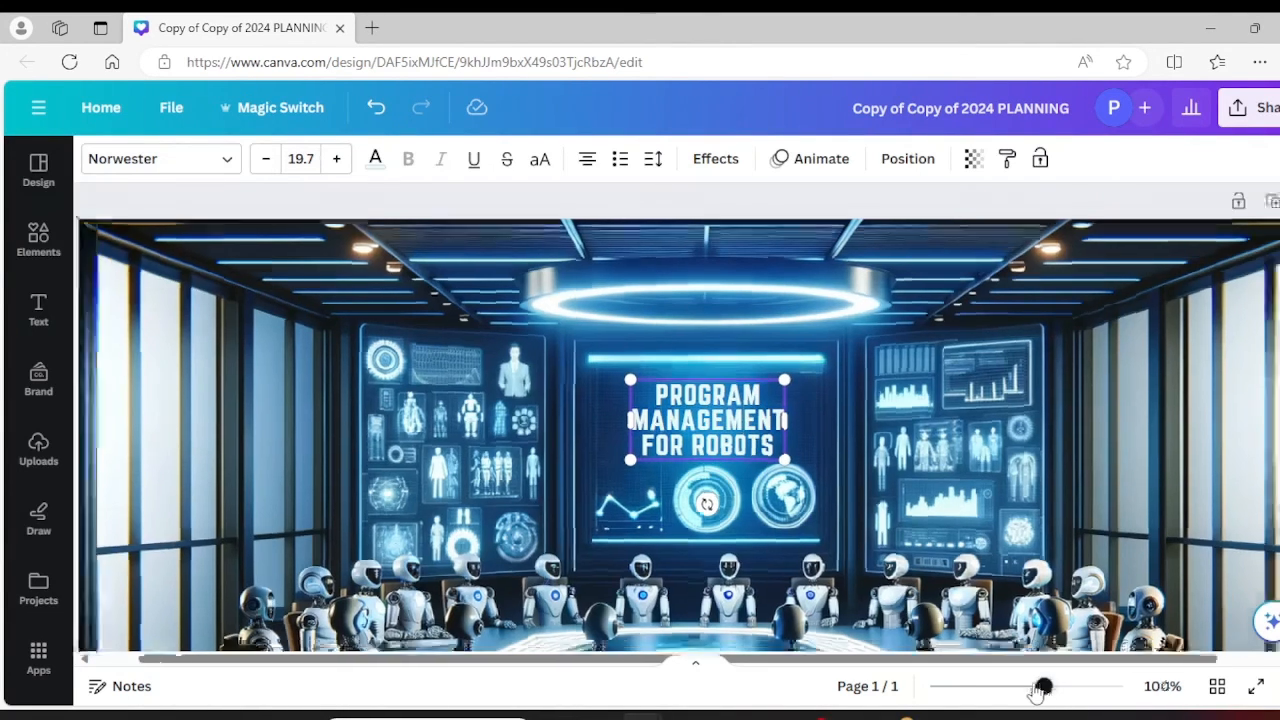
drag(1040, 684, 984, 684)
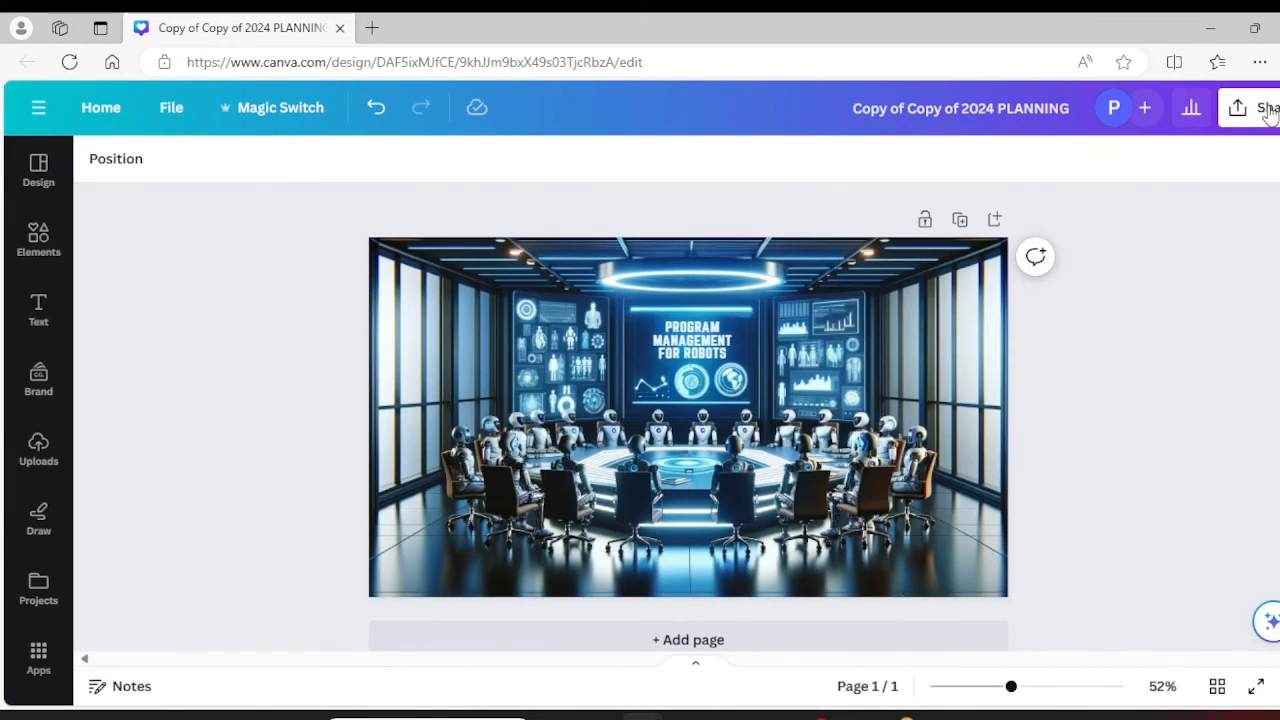
Step: Download the design as PNG via Share and check the browser's downloads list
click(1238, 108)
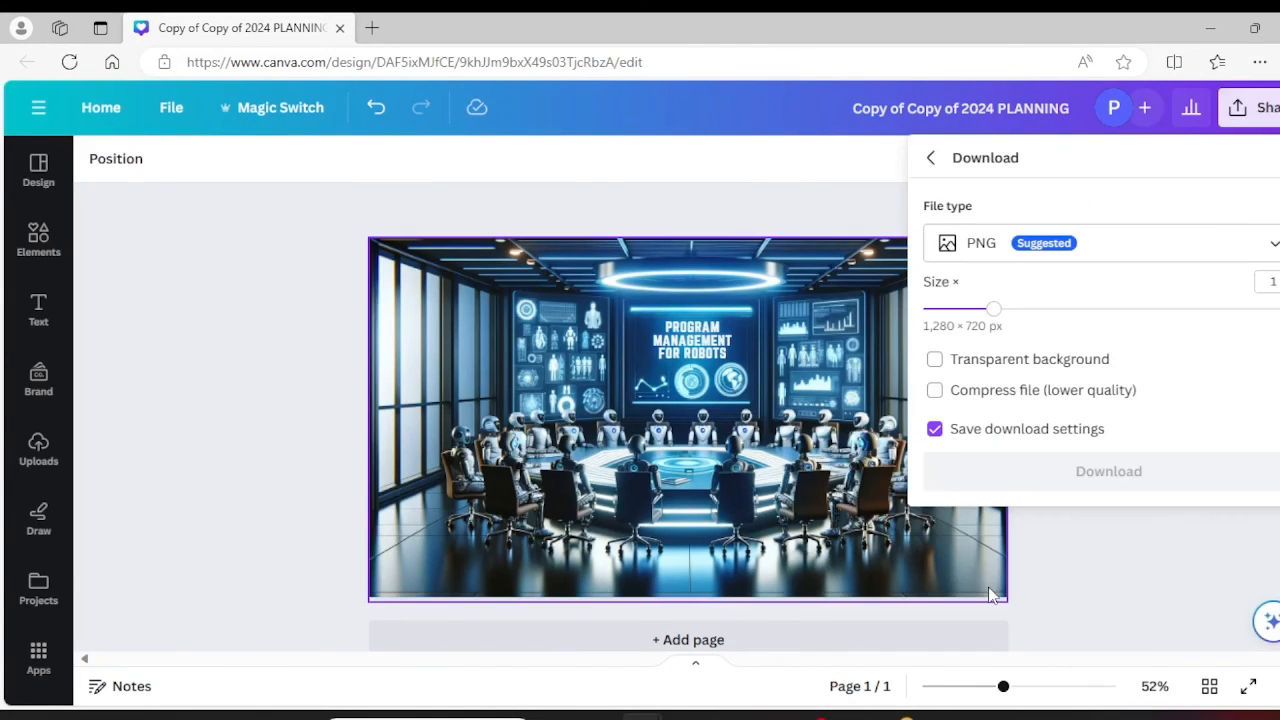
click(1100, 244)
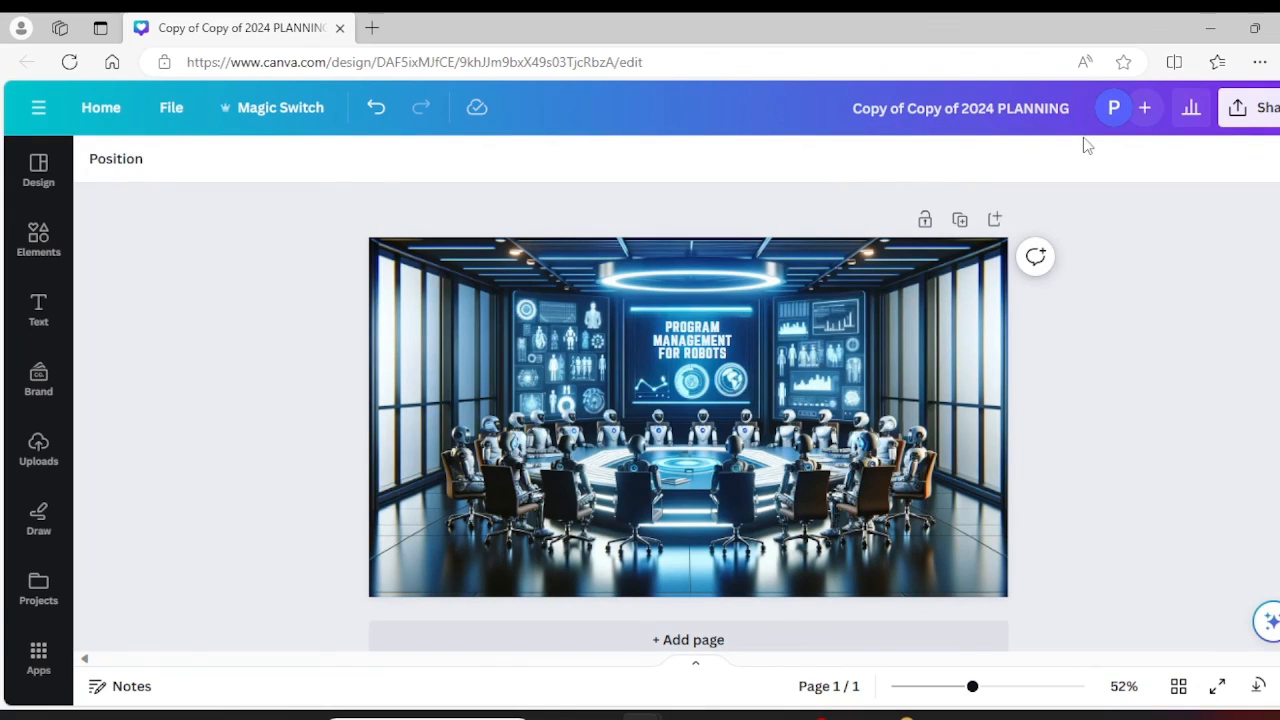
click(1264, 108)
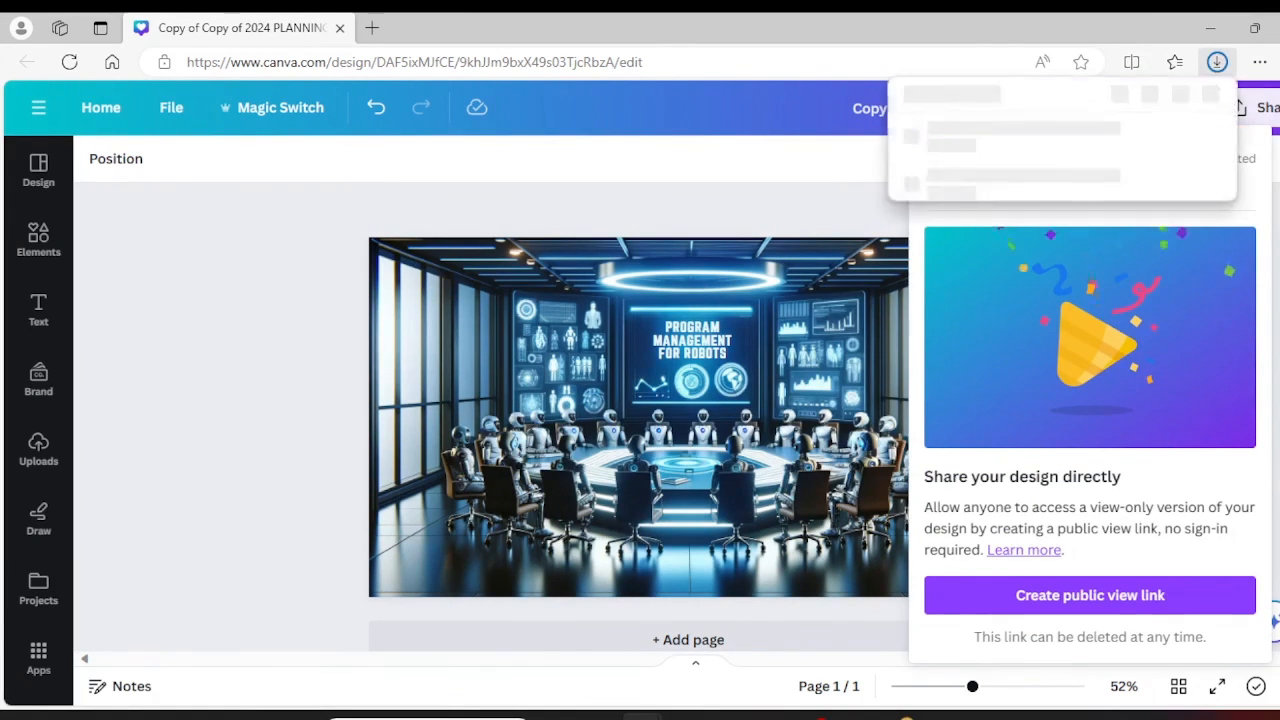